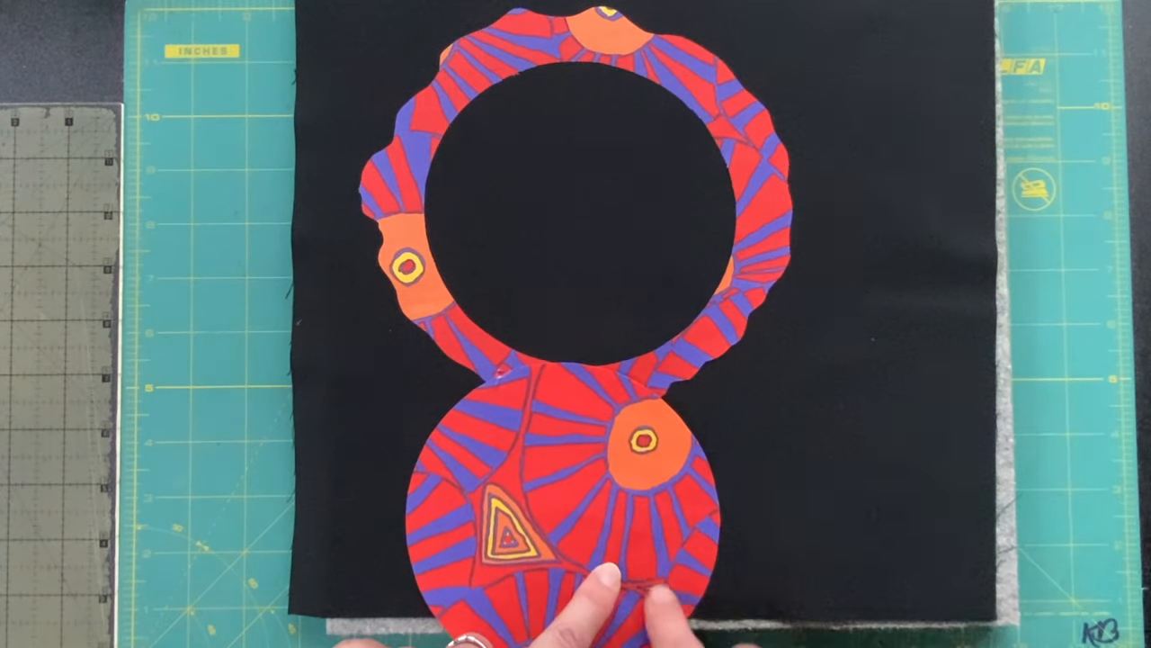
pyautogui.moveTo(621, 594); pyautogui.dragTo(558, 540)
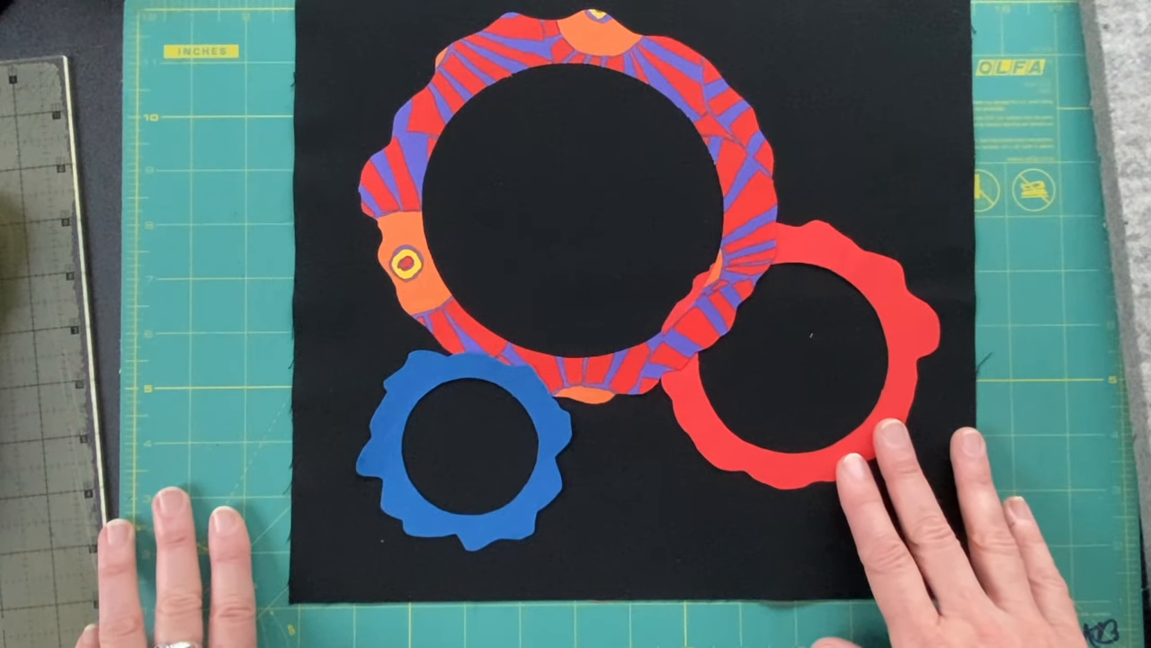
pyautogui.moveTo(854, 431); pyautogui.dragTo(791, 378)
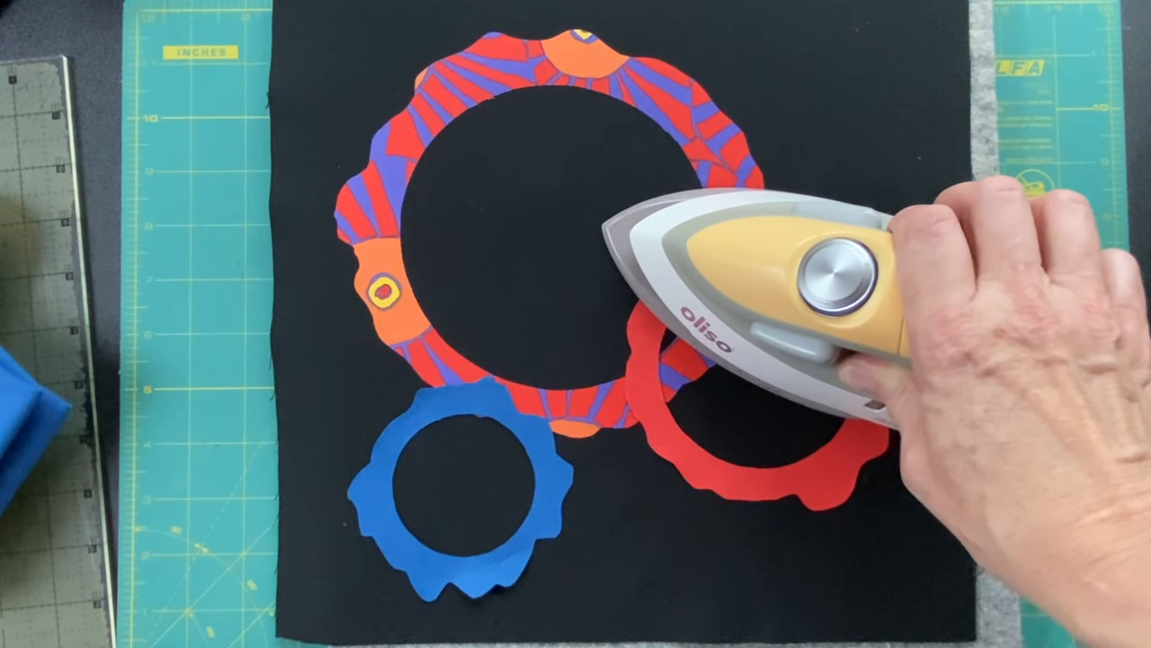
pyautogui.moveTo(791, 297); pyautogui.dragTo(729, 378)
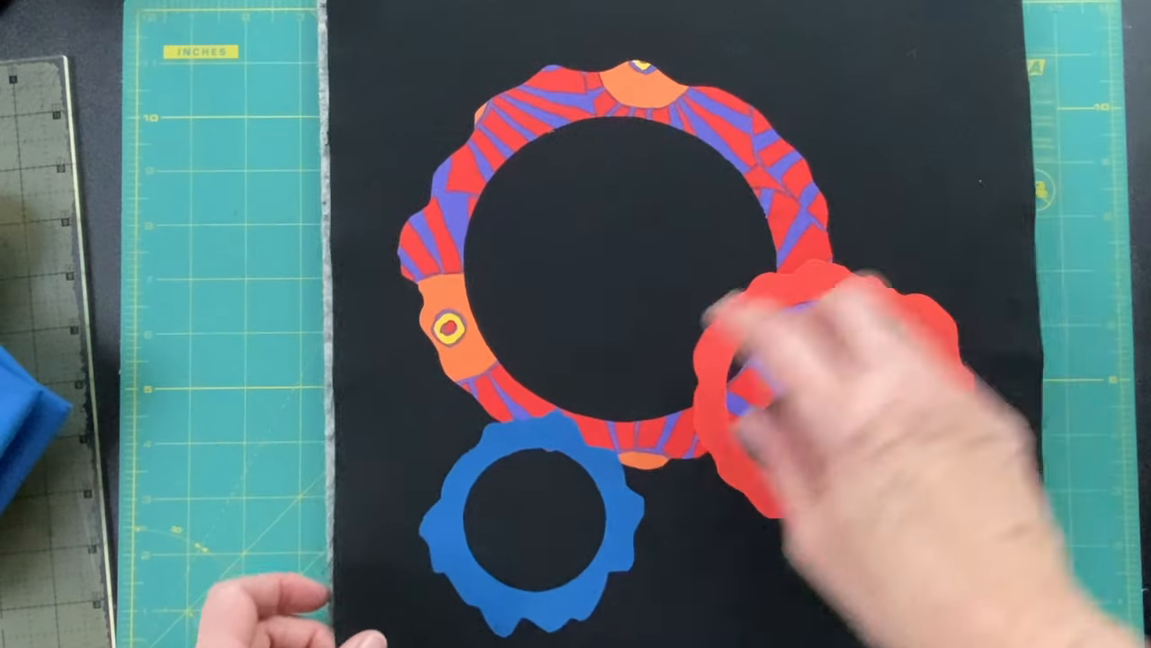
pyautogui.moveTo(809, 378); pyautogui.dragTo(836, 395)
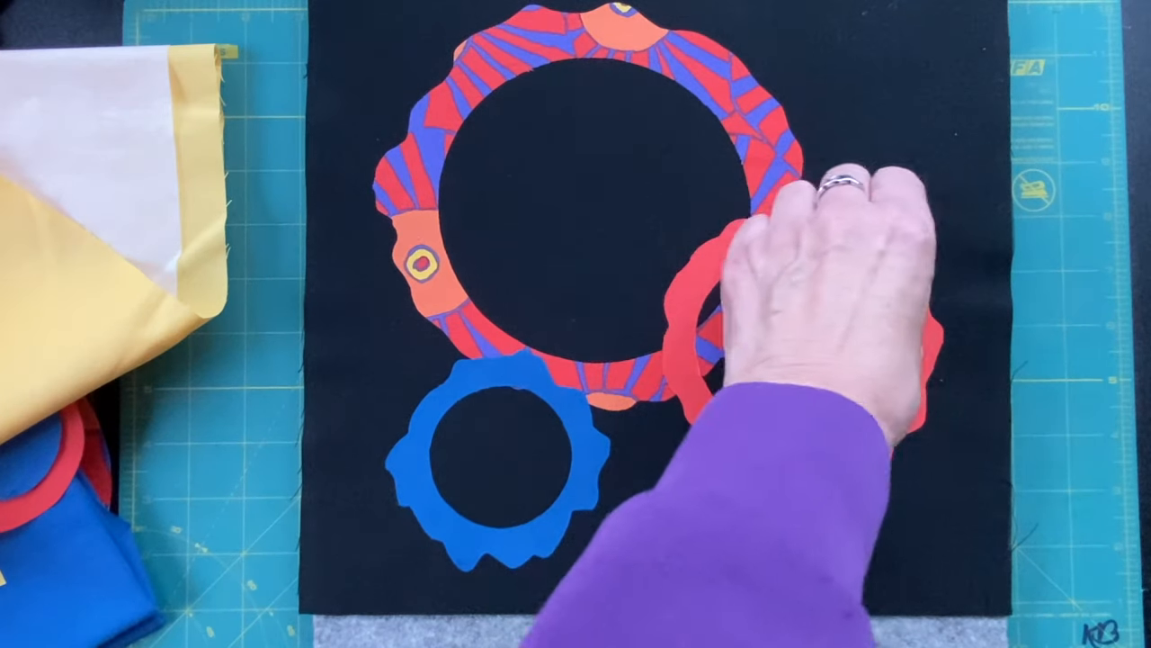
pyautogui.moveTo(810, 270); pyautogui.dragTo(791, 360)
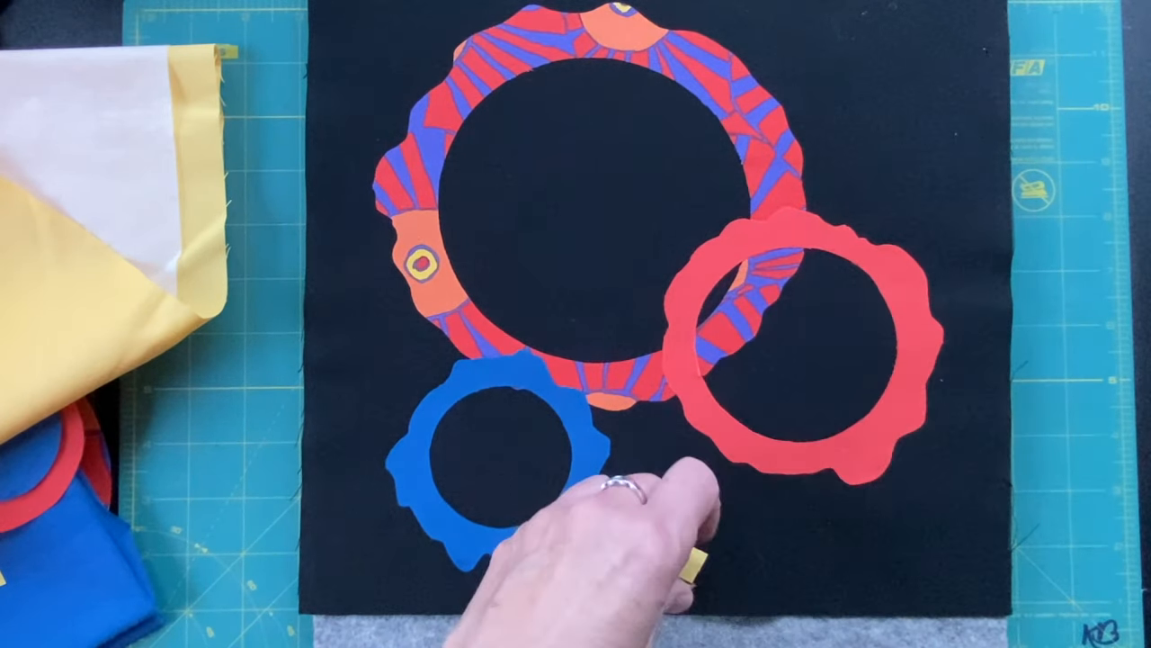